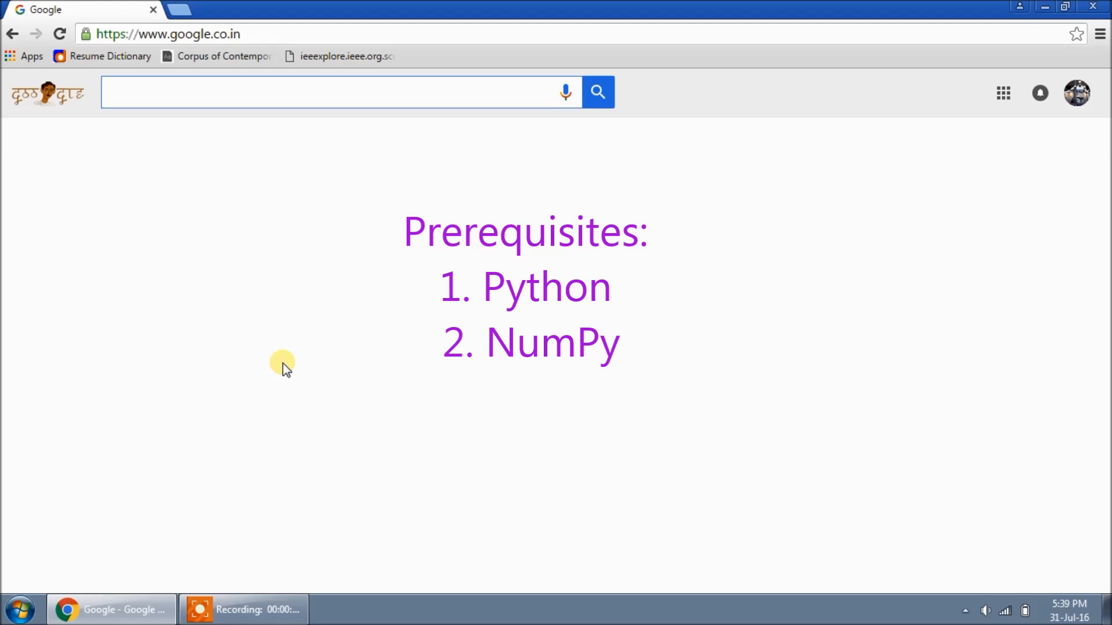
Enter the website address in Chrome's address bar to load the OpenCV homepage
click(283, 92)
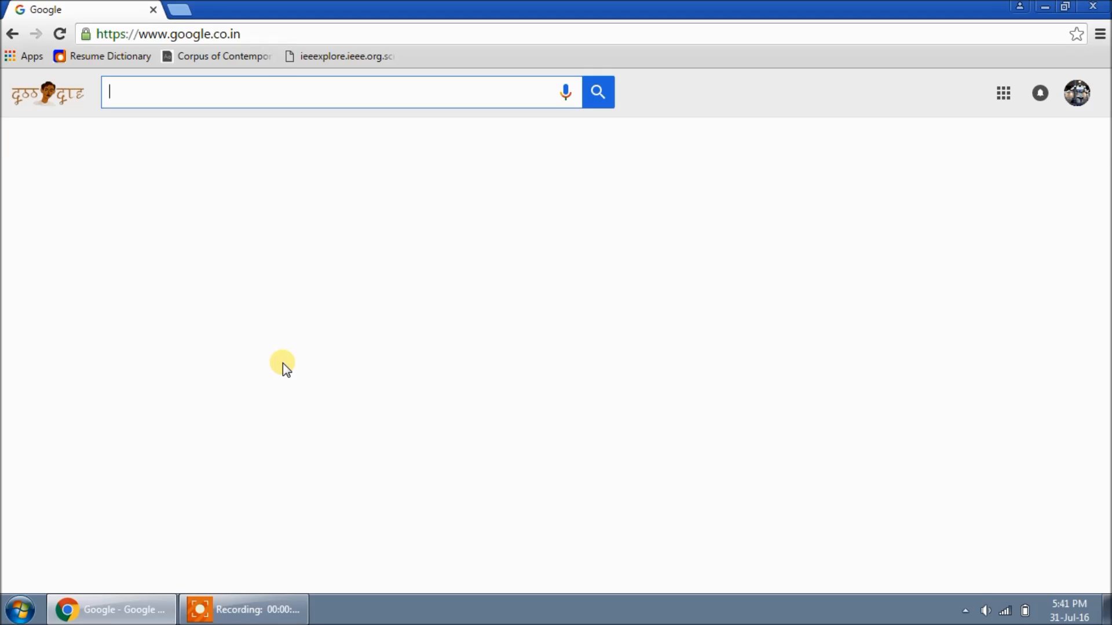
mouse_move(290, 34)
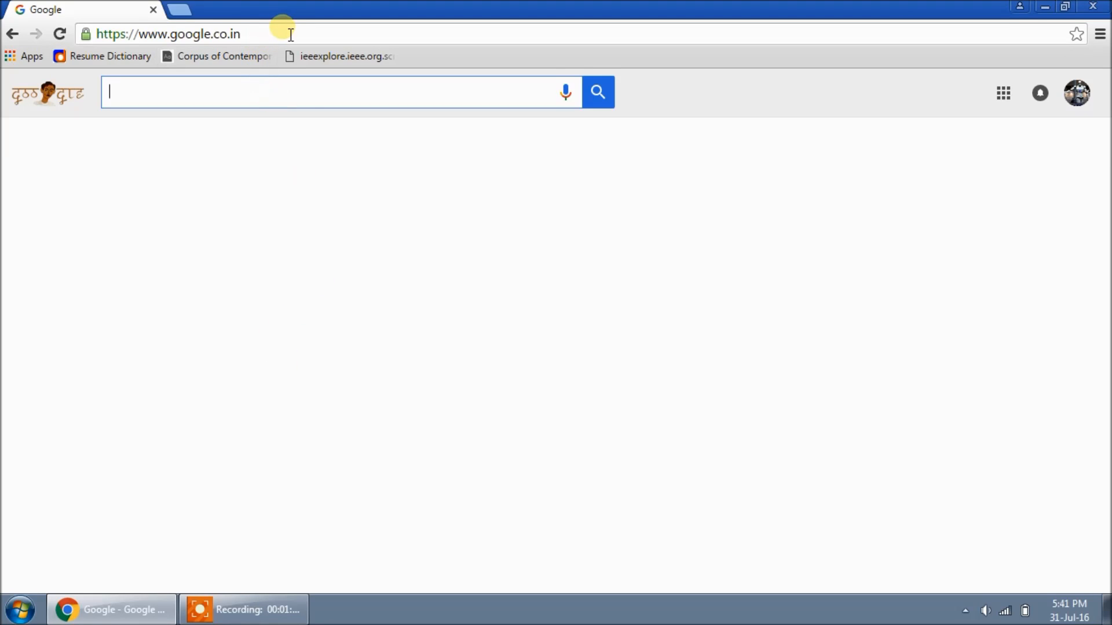
click(168, 33)
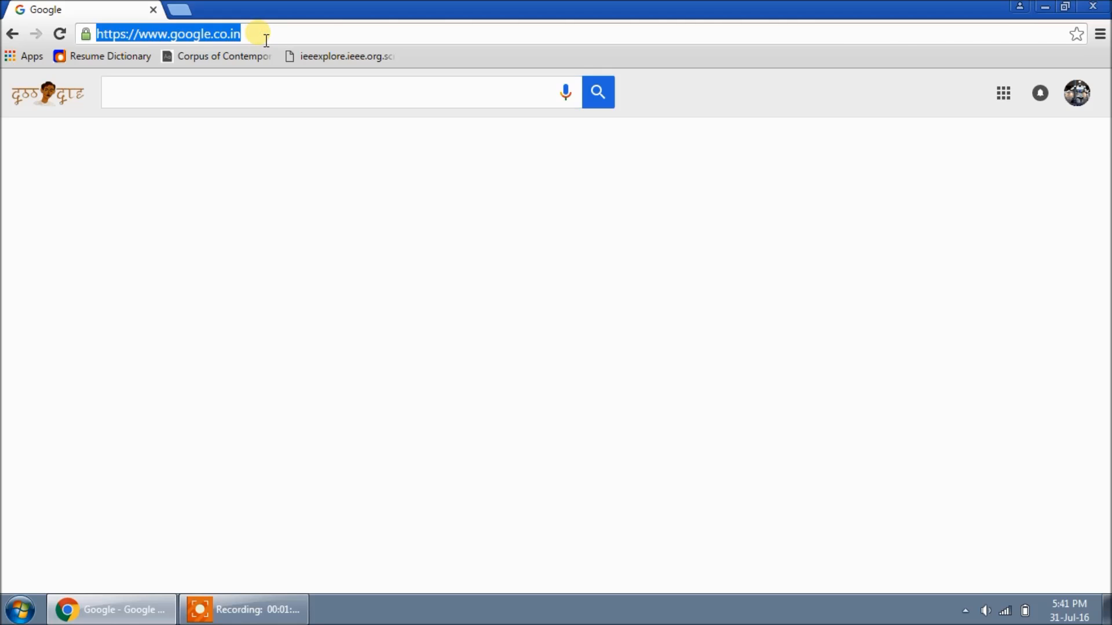
text(www.youtube.com)
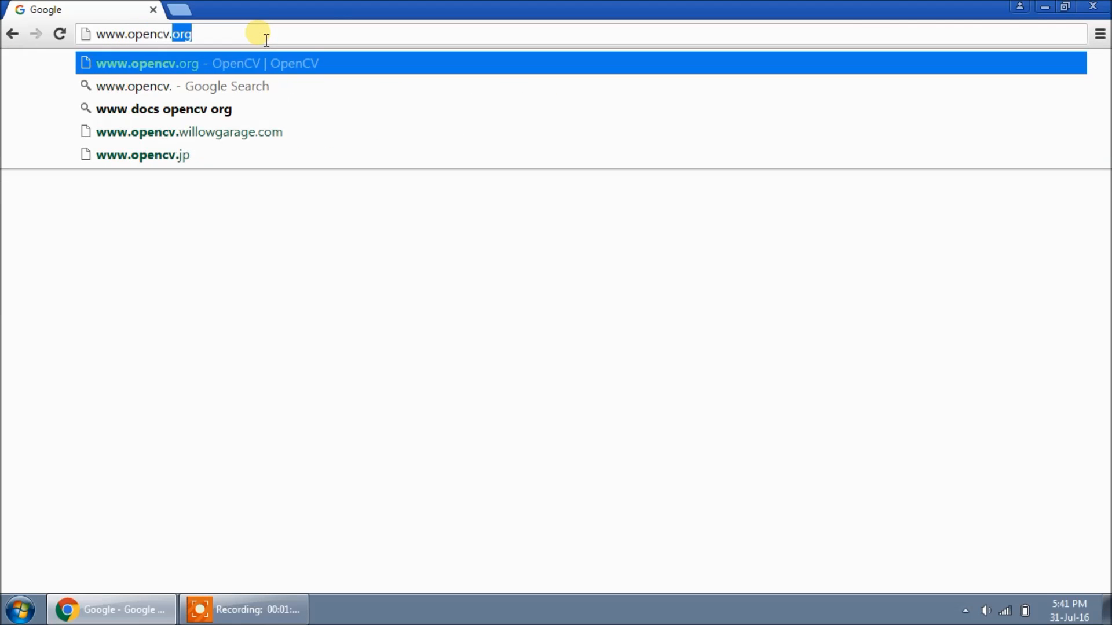
key(Return)
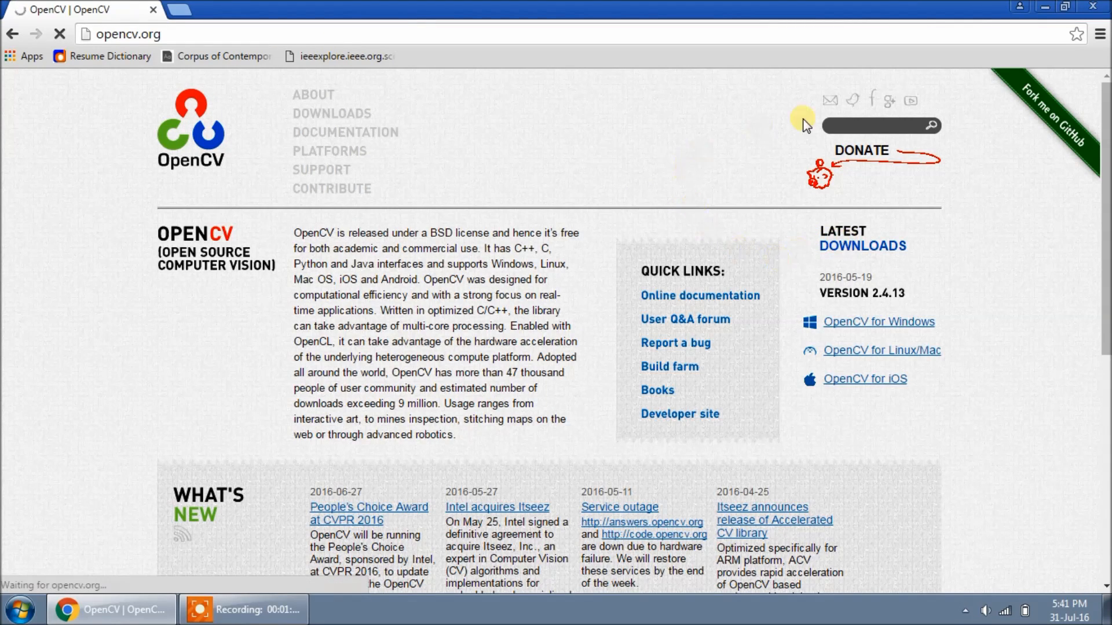
Download OpenCV 3.0 for Windows (opencv-3.0.0.exe) and show it in the Downloads folder
click(332, 113)
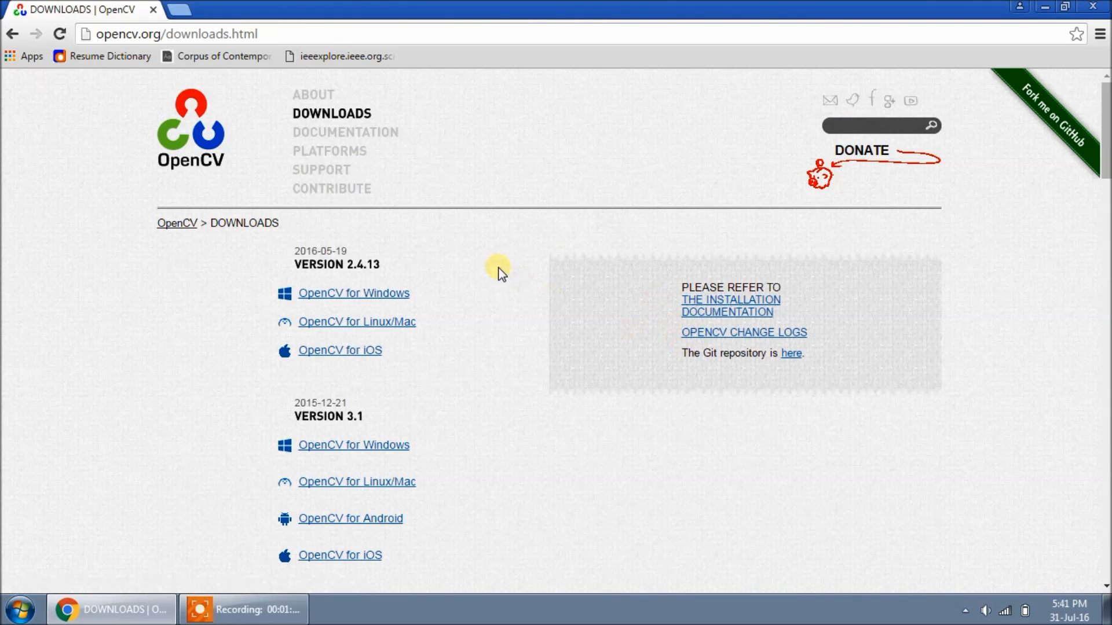
mouse_move(250, 266)
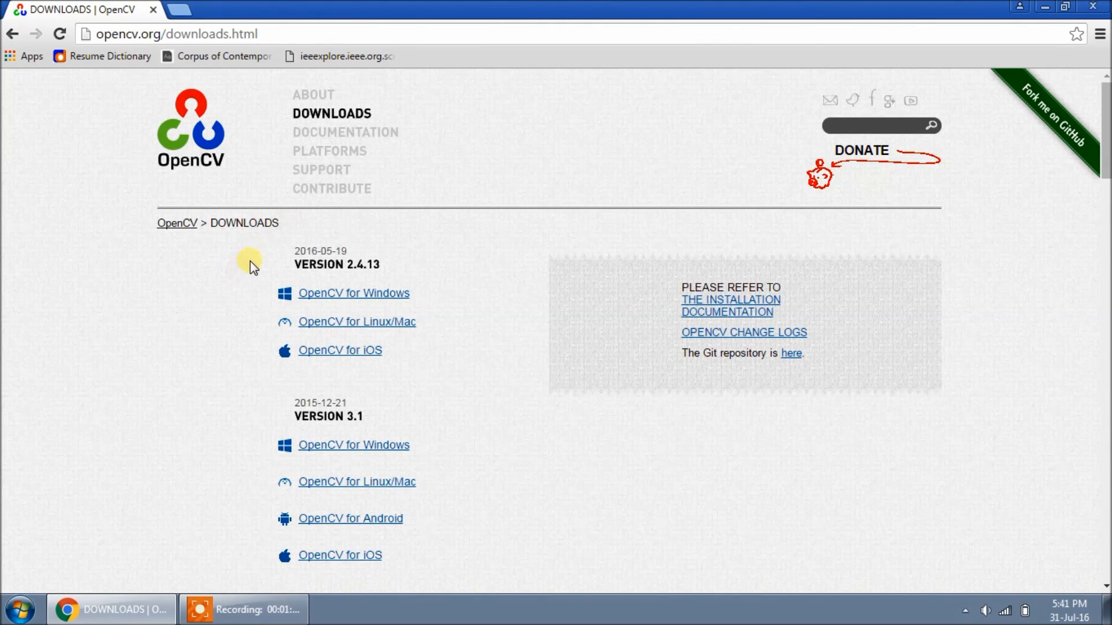
mouse_move(246, 256)
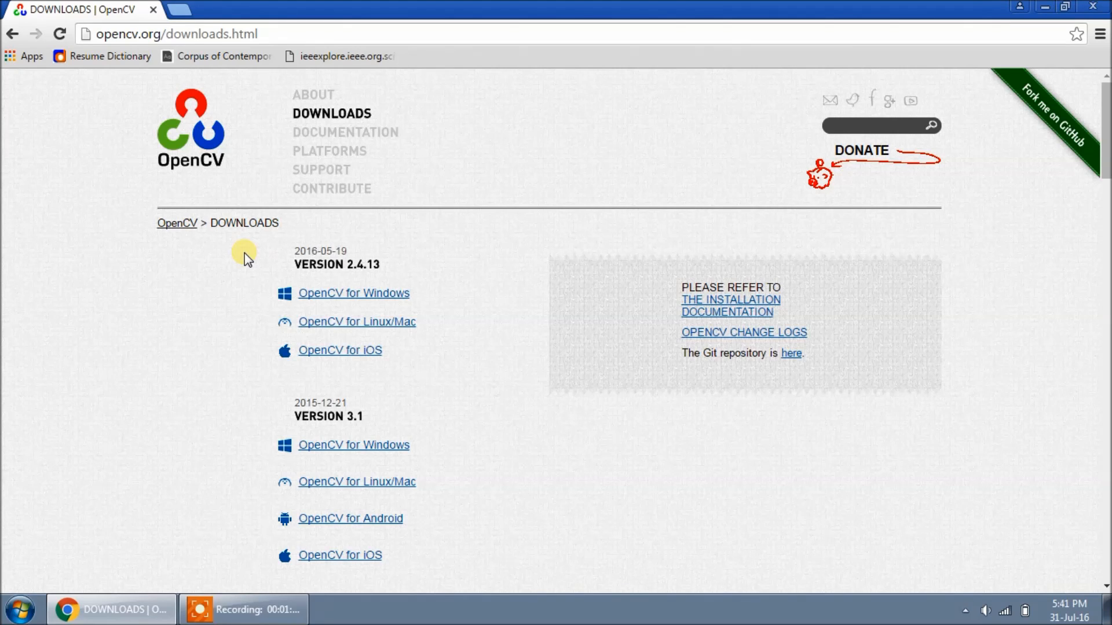
mouse_move(388, 269)
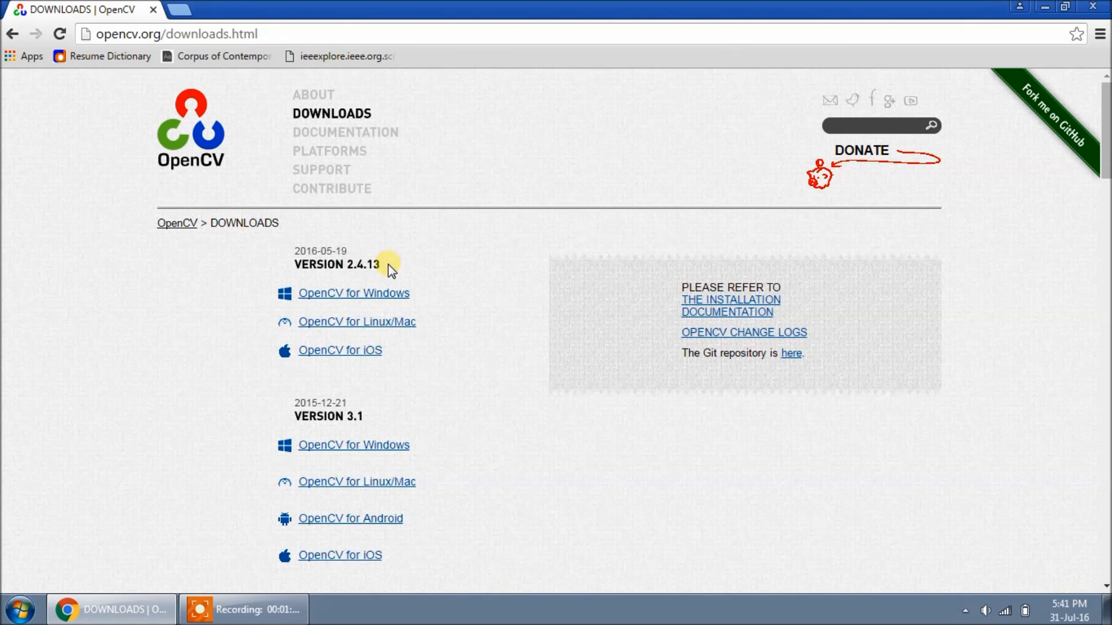
scroll(down, 3)
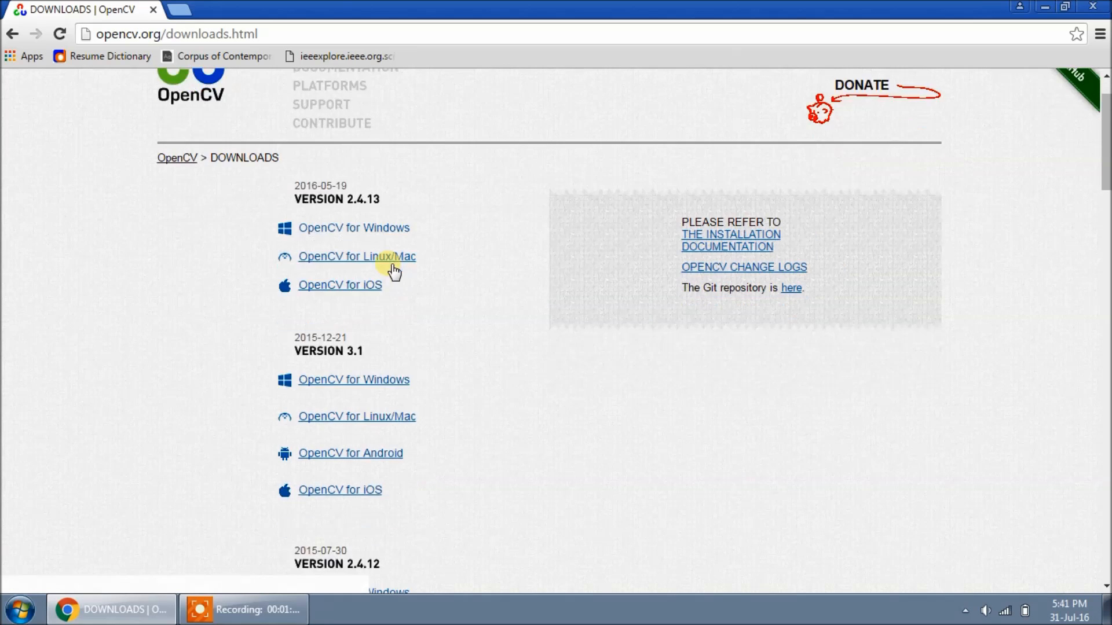
scroll(down, 3)
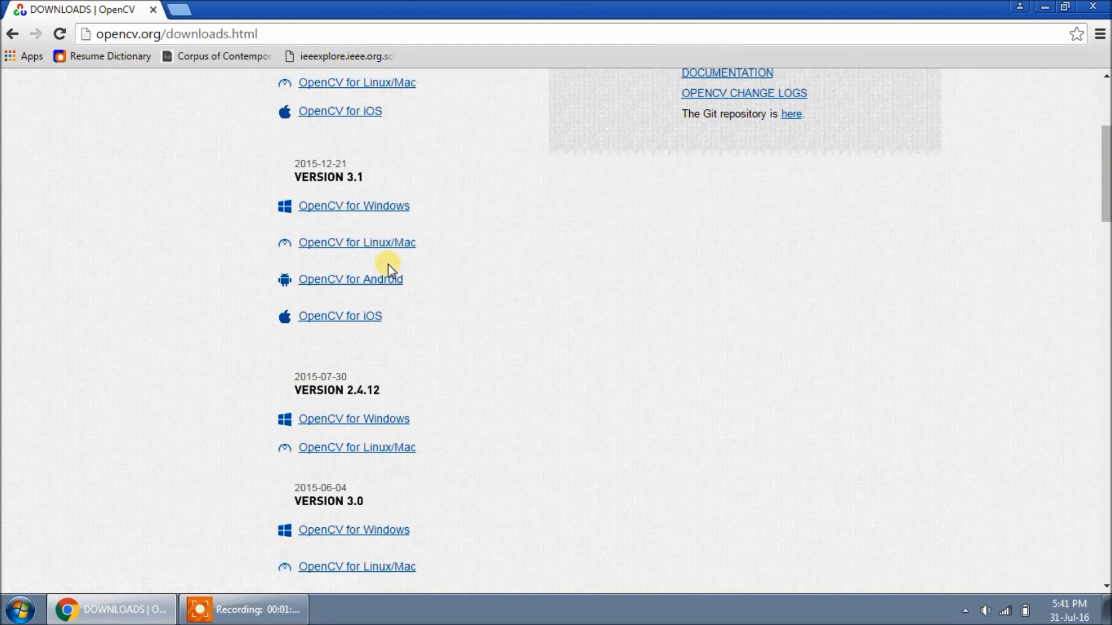
scroll(down, 3)
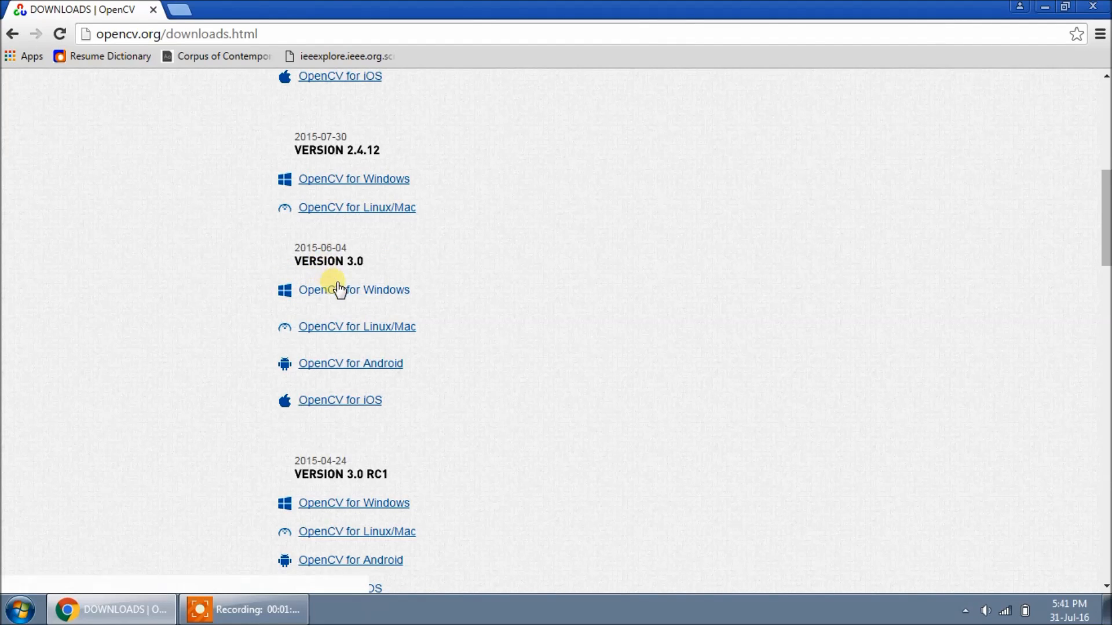
mouse_move(369, 294)
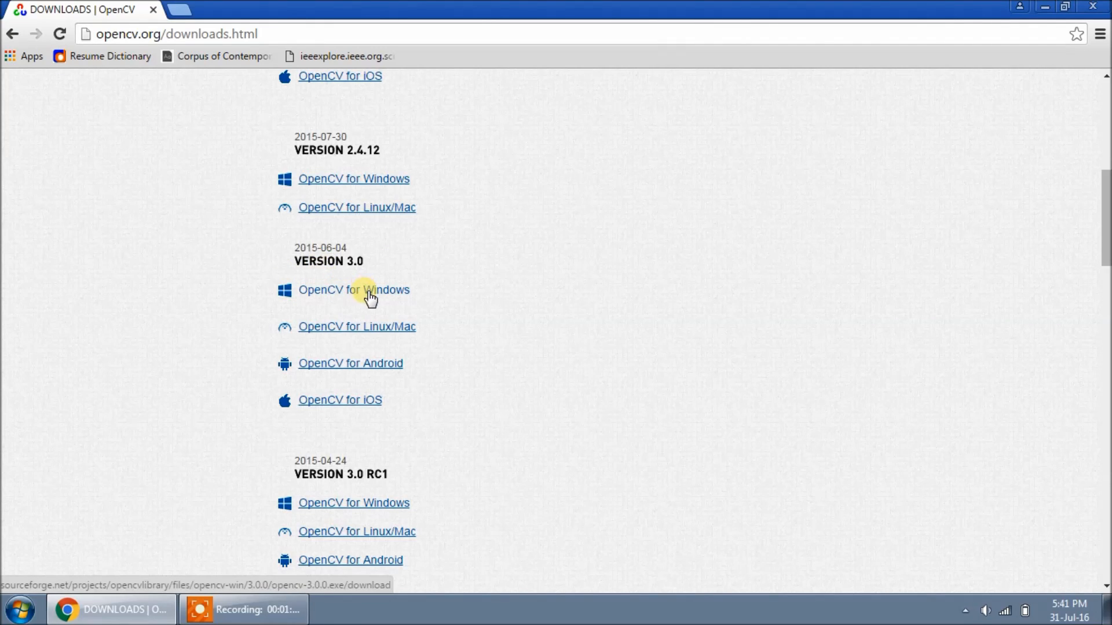
click(354, 290)
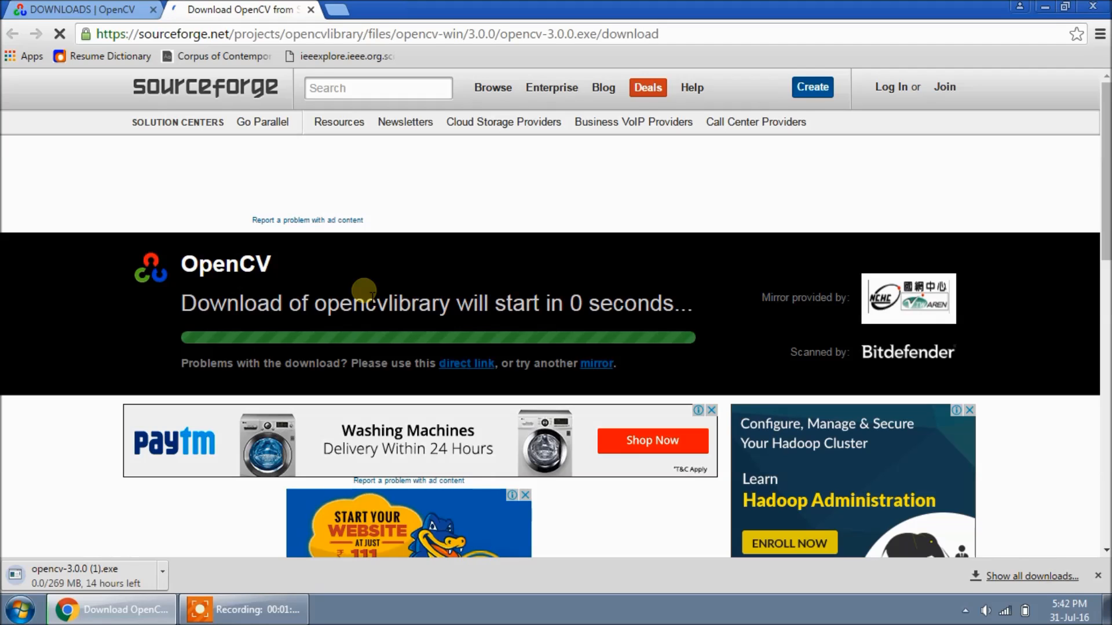
click(375, 609)
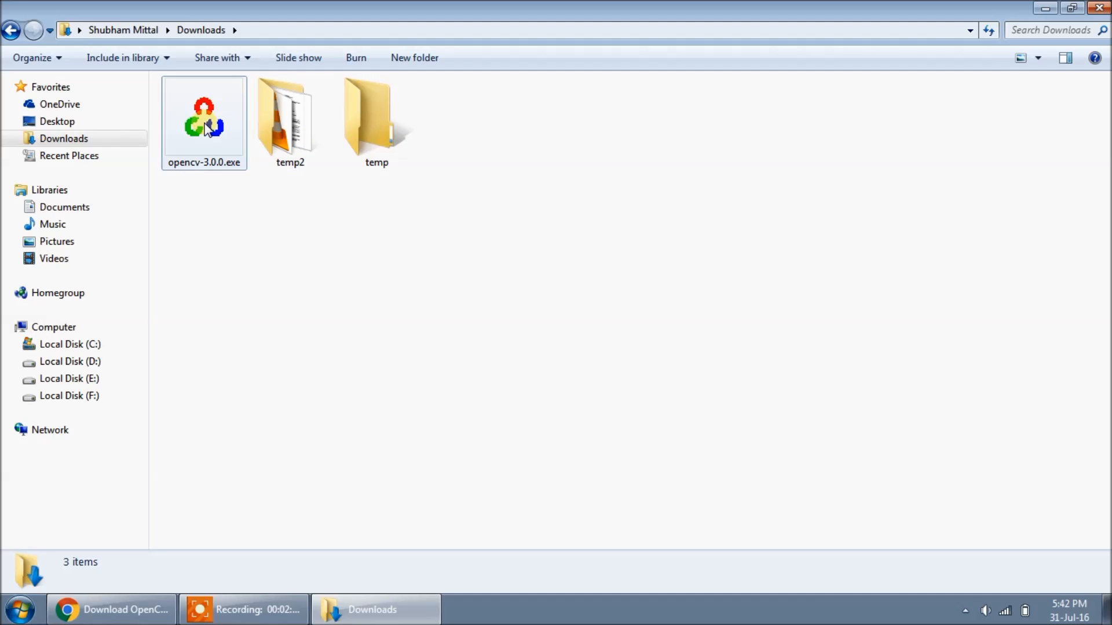
Run opencv-3.0.0.exe past the security warning and extract it into Downloads
double_click(203, 122)
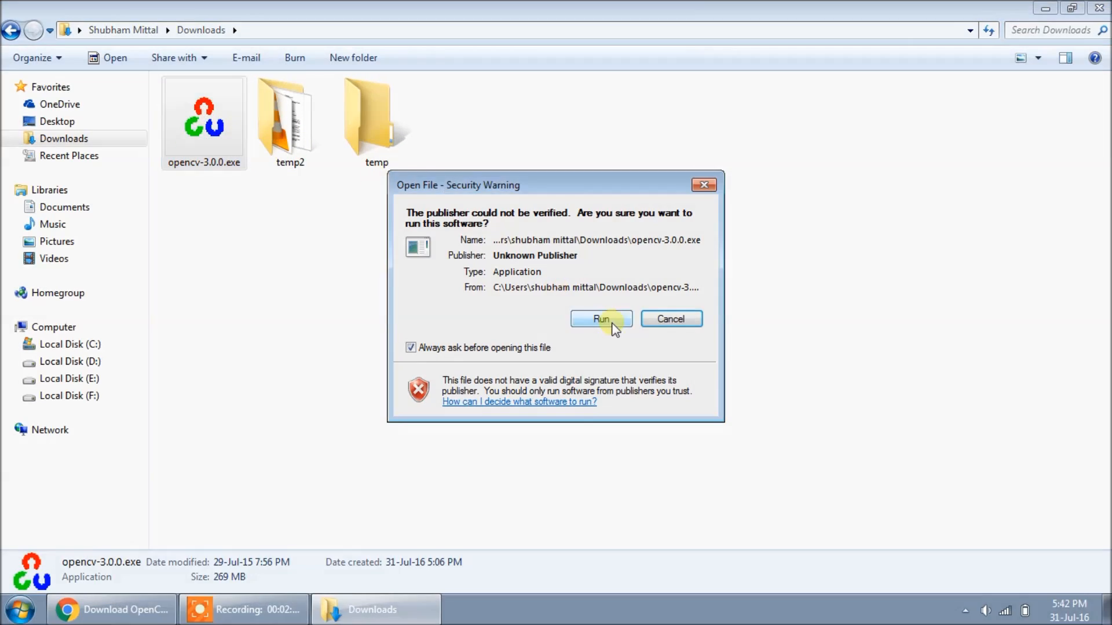
click(600, 319)
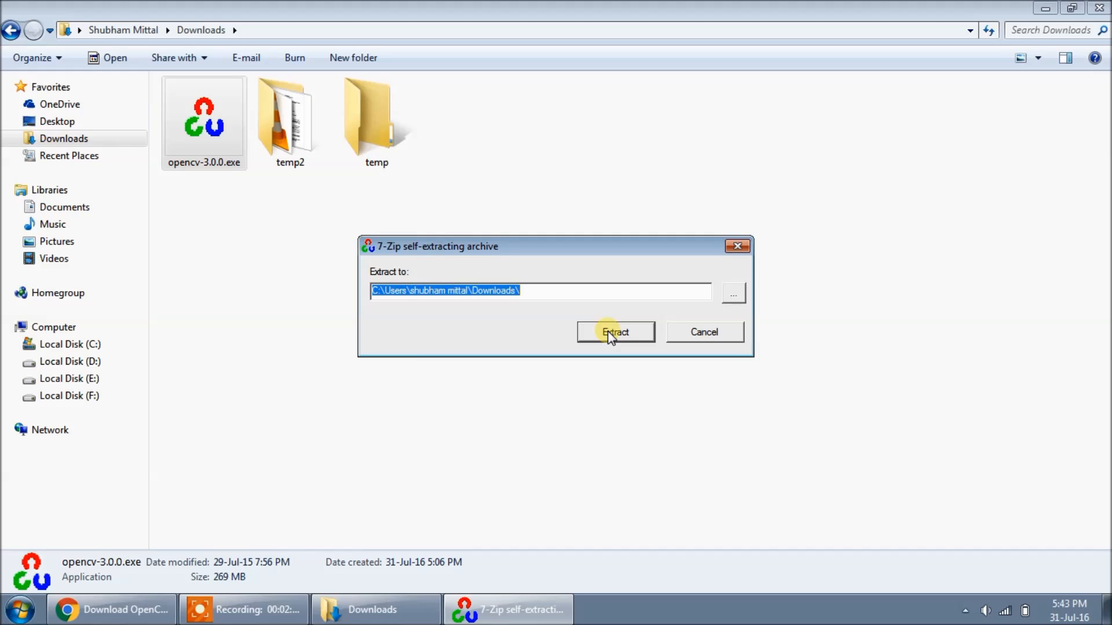
click(615, 331)
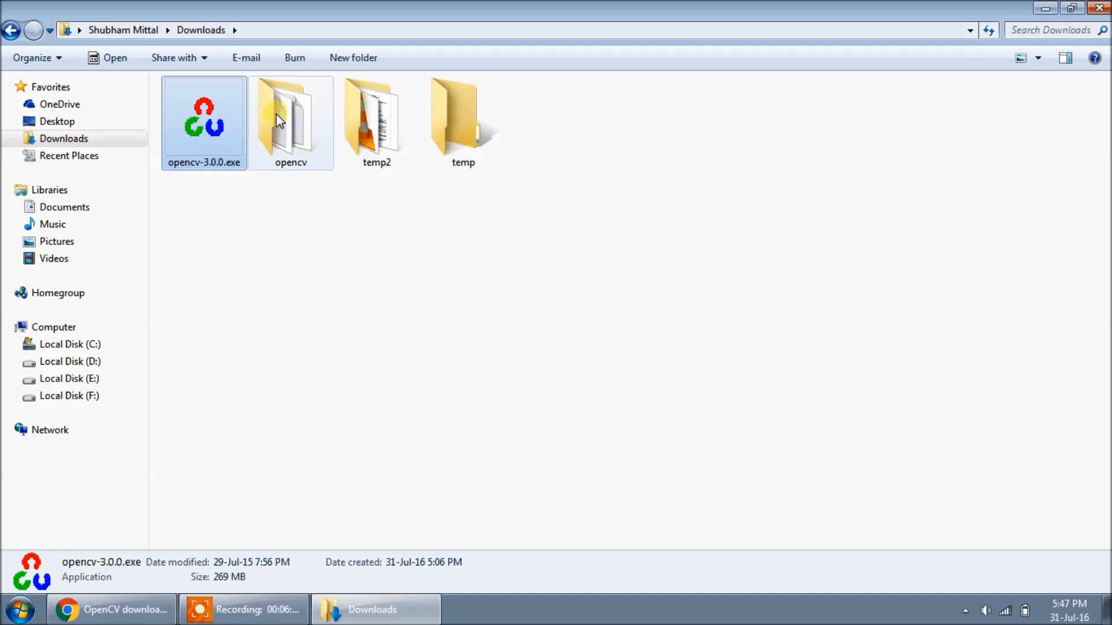
Open the extracted opencv folder, then refresh the Local Disk (C:) listing
double_click(291, 120)
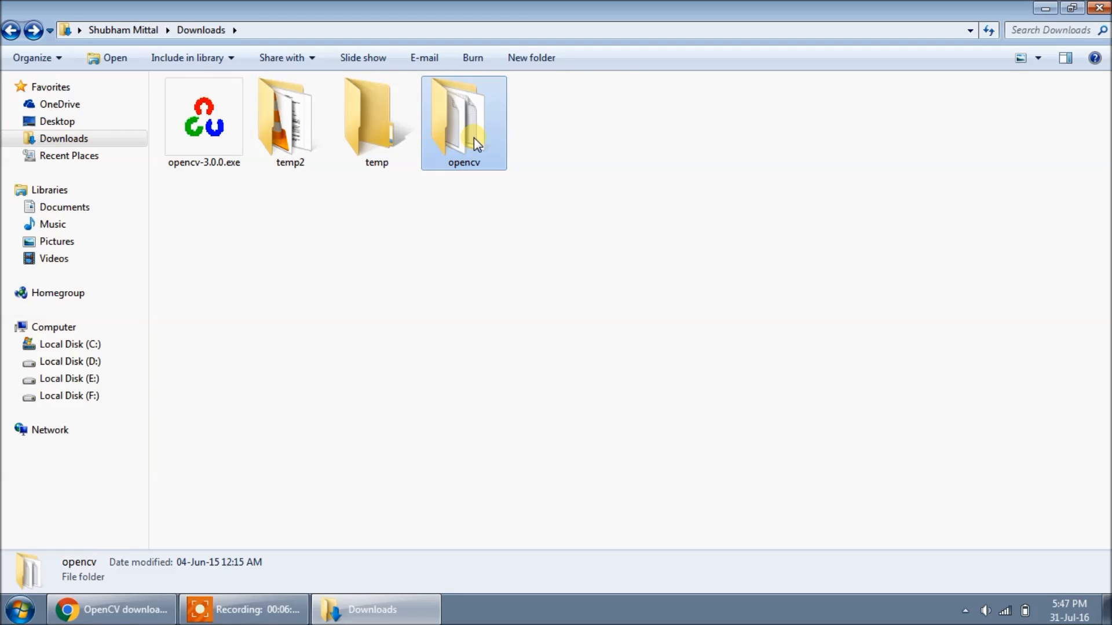
mouse_move(467, 142)
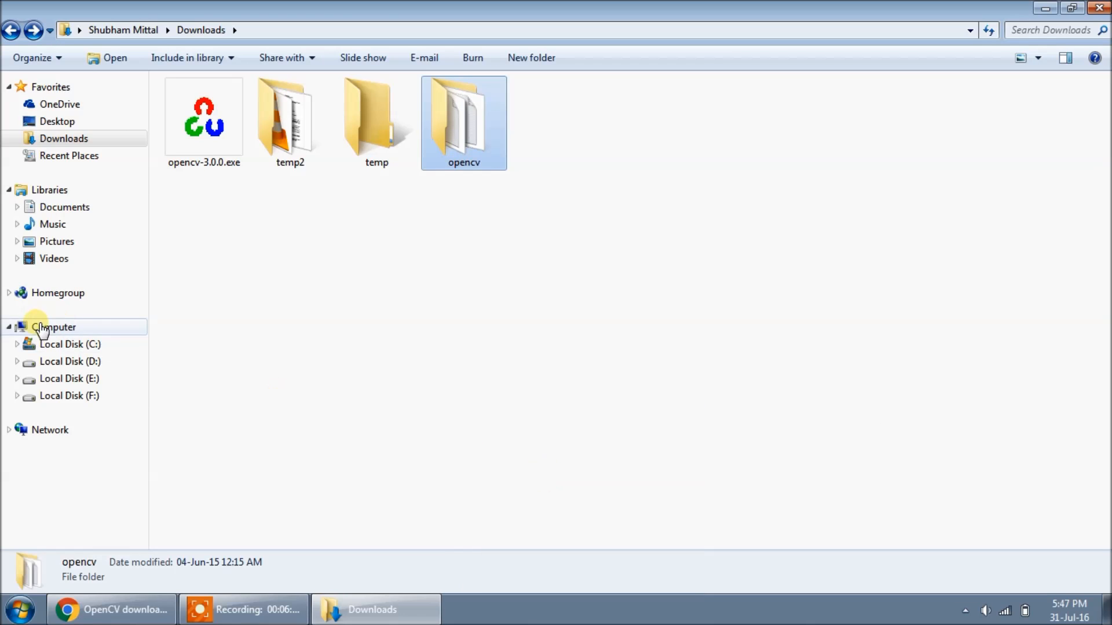
click(69, 344)
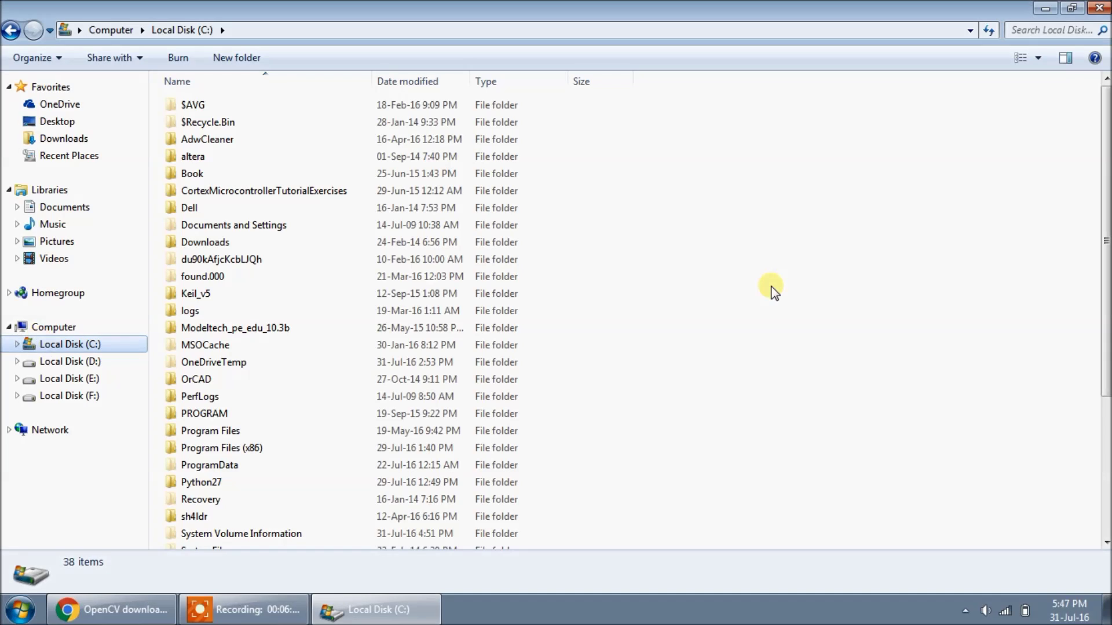
right_click(772, 289)
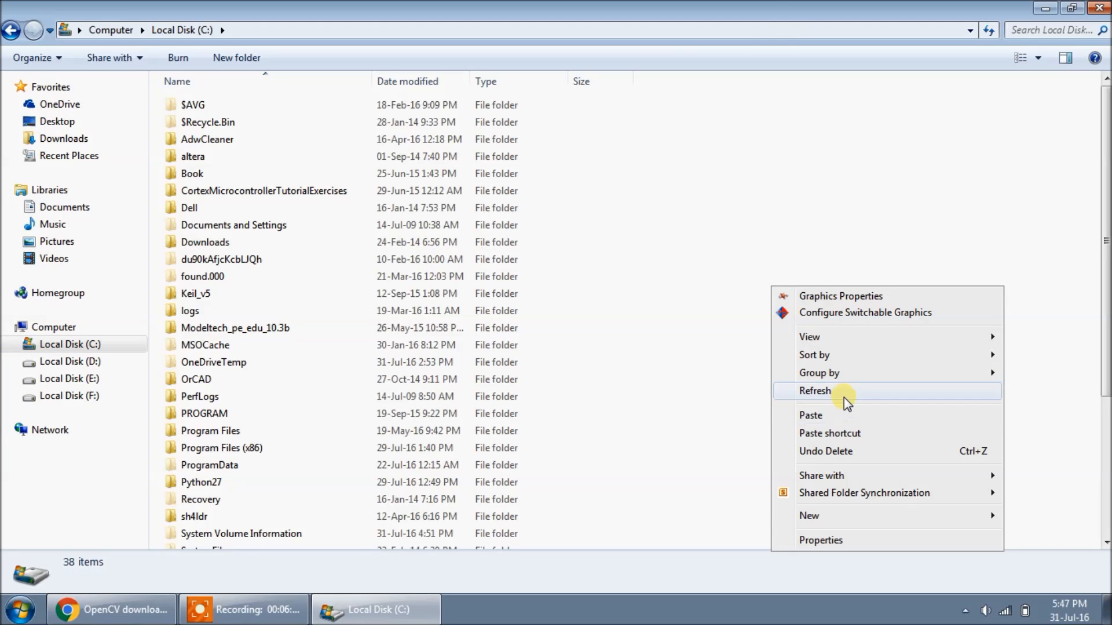
mouse_move(841, 400)
text(opencv)
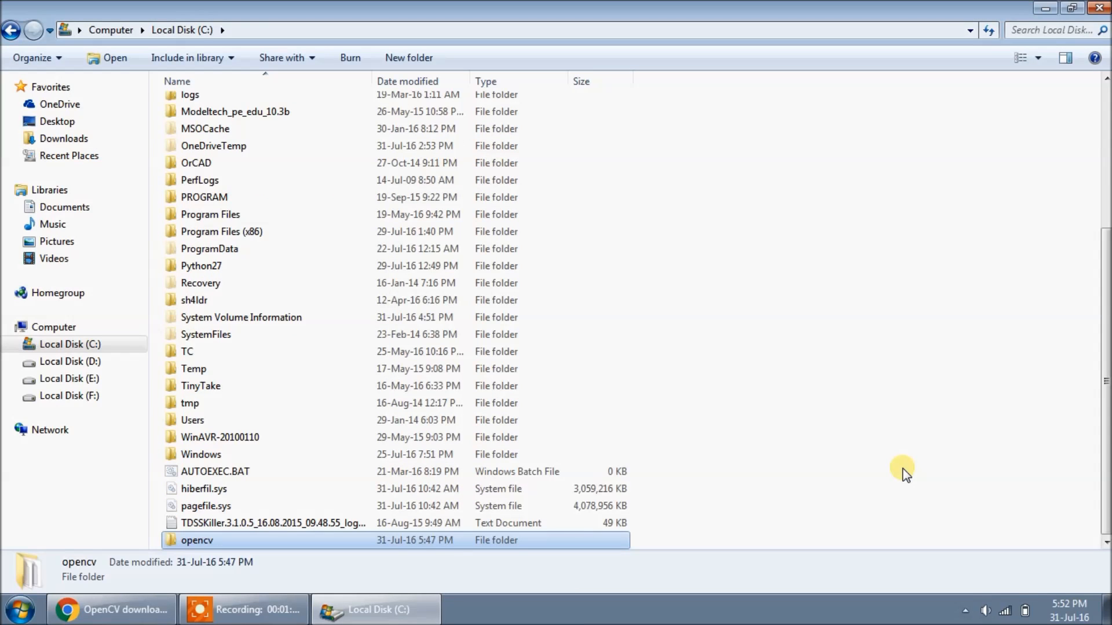
mouse_move(732, 354)
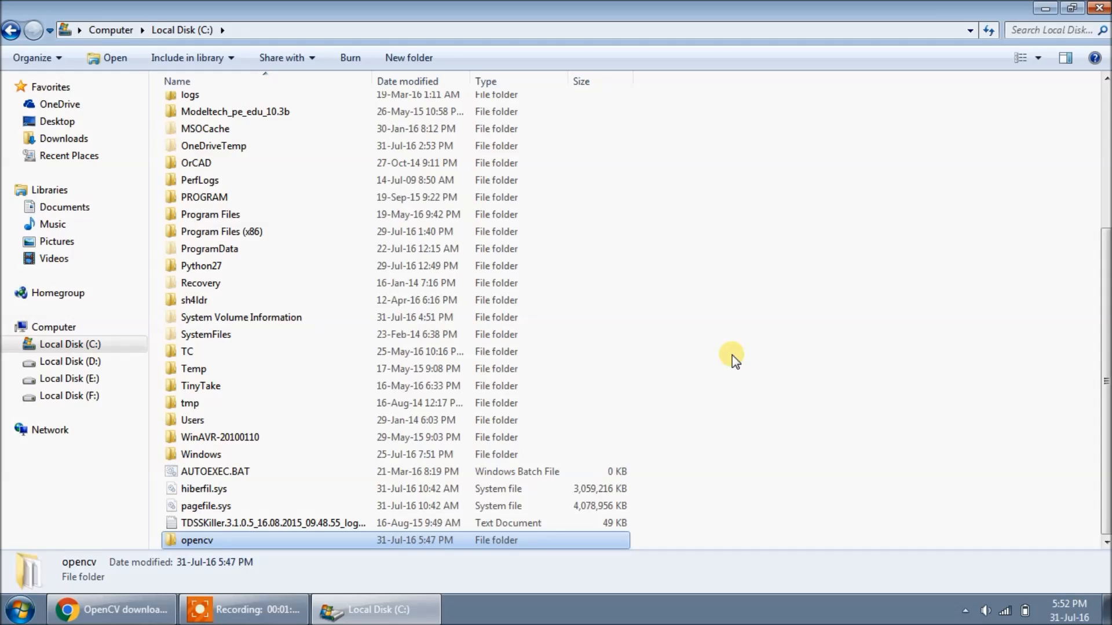
mouse_move(780, 335)
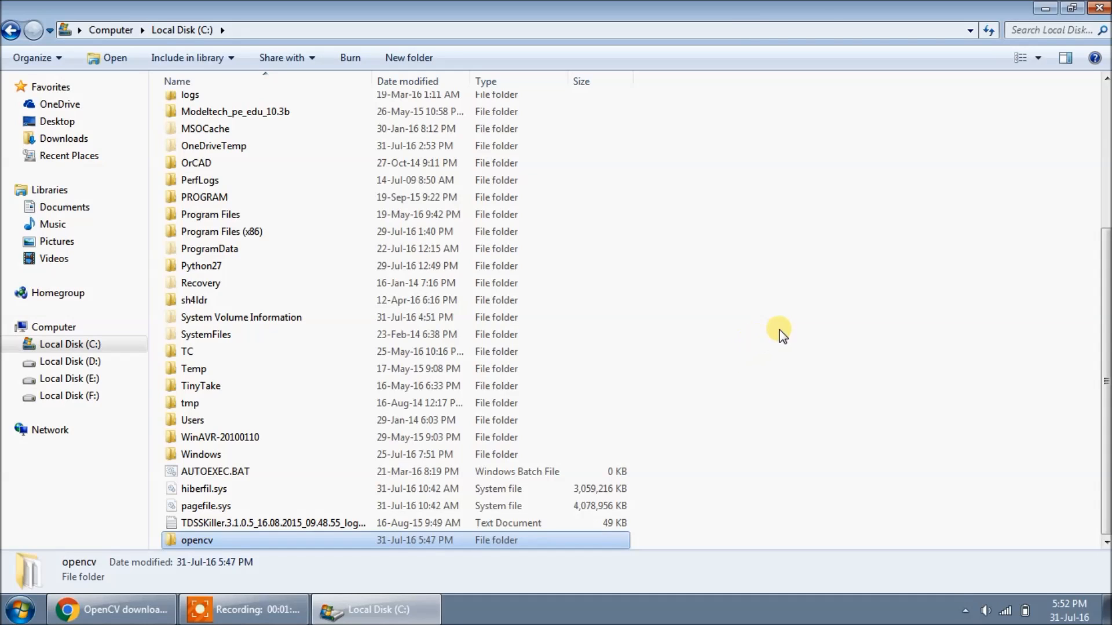
mouse_move(514, 550)
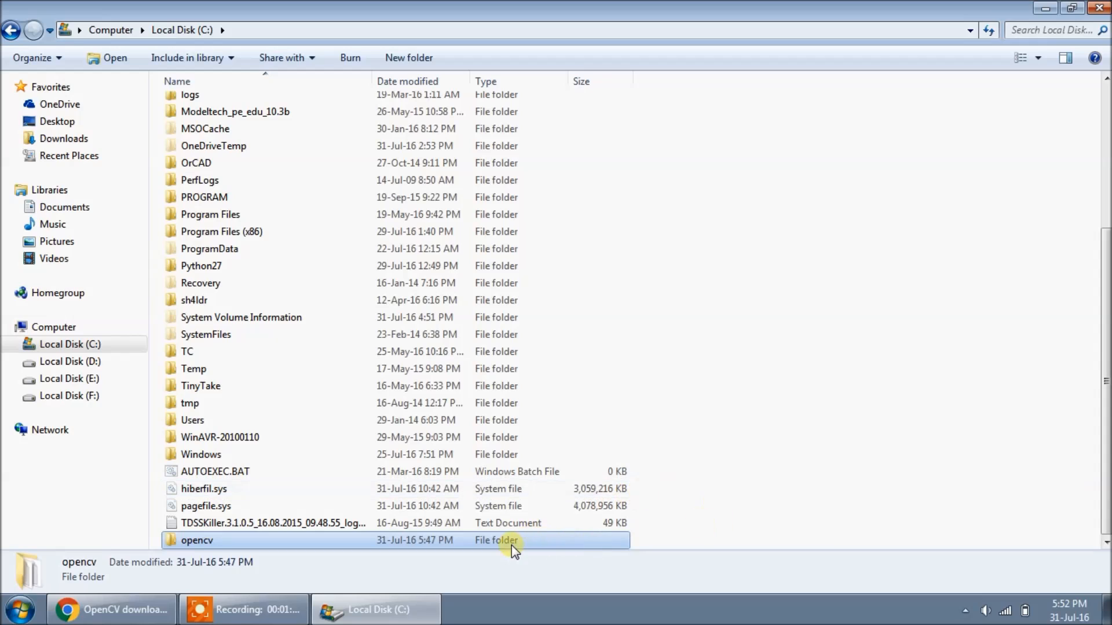
Copy cv2.pyd from opencv\build\python\2.7\x86
double_click(196, 540)
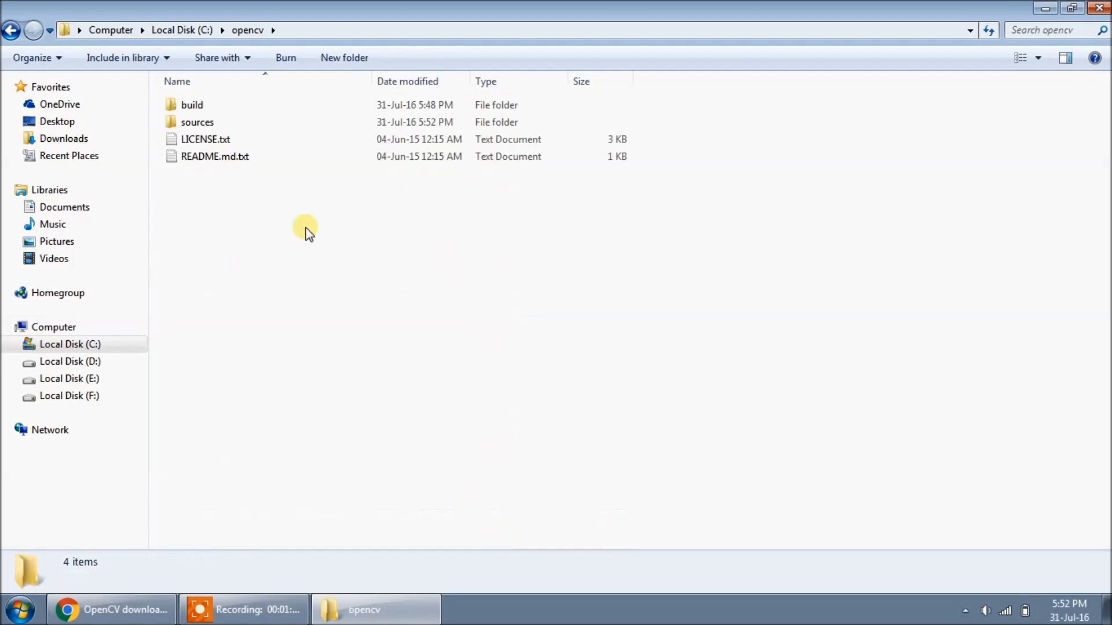
double_click(192, 104)
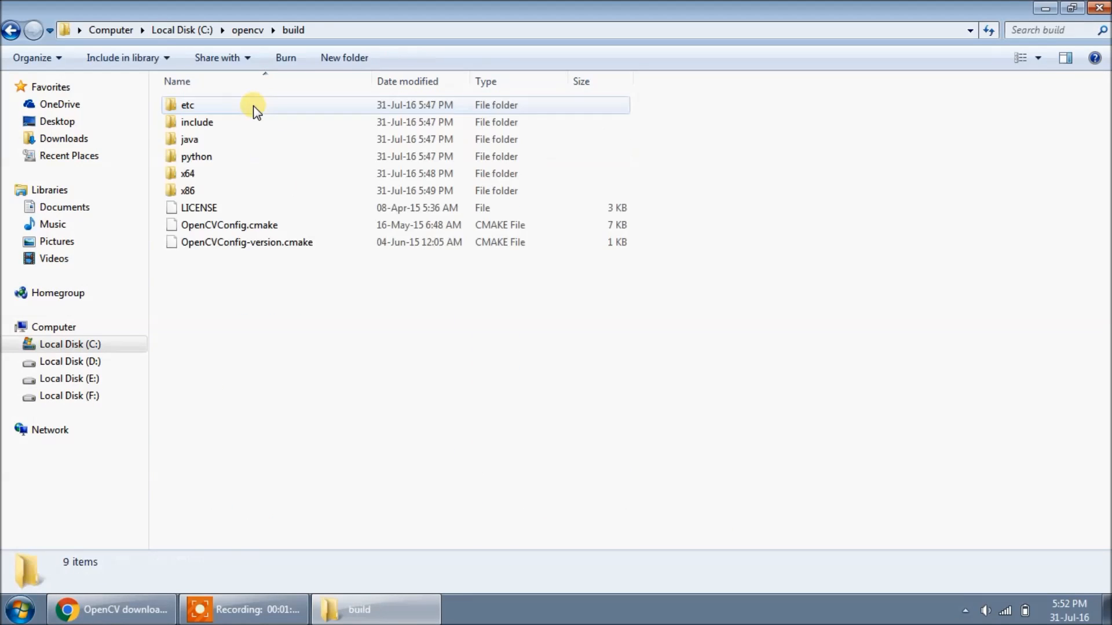
click(197, 156)
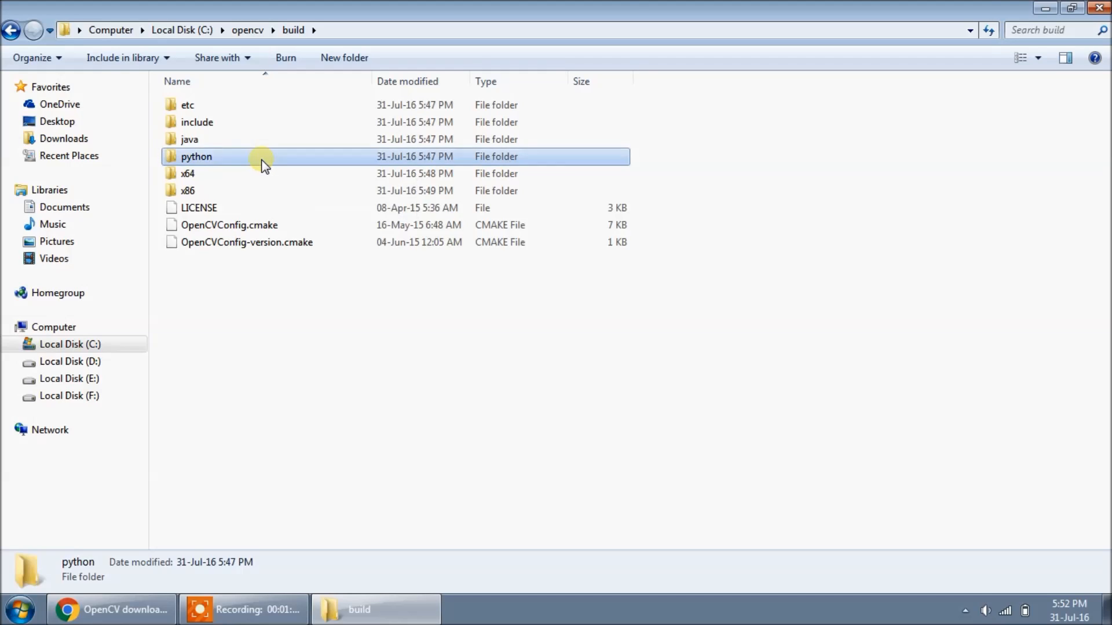
double_click(197, 156)
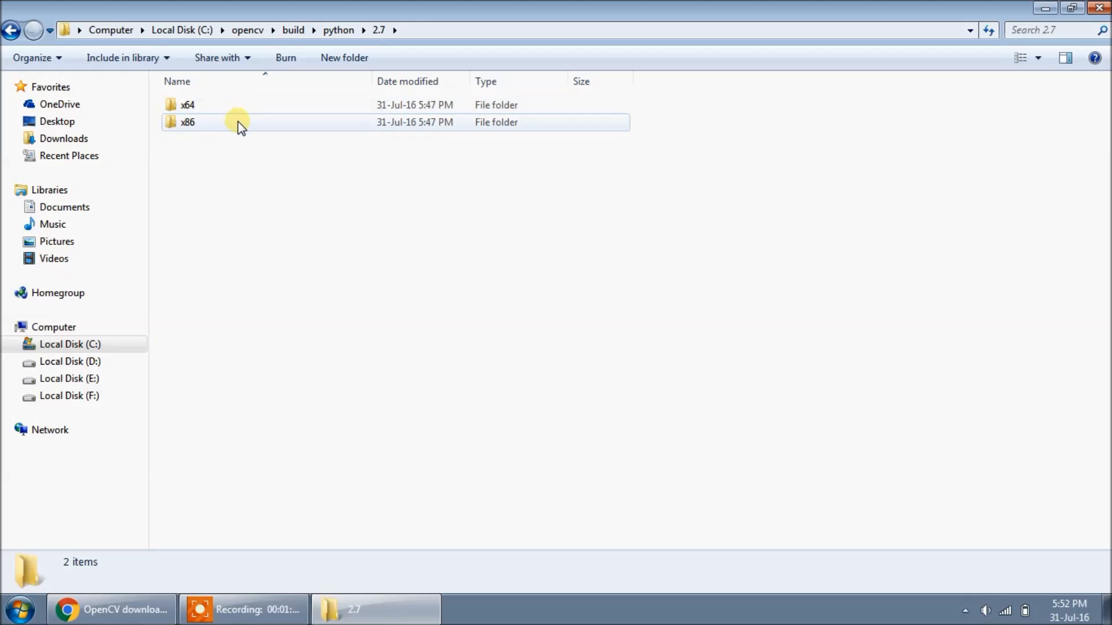
double_click(187, 122)
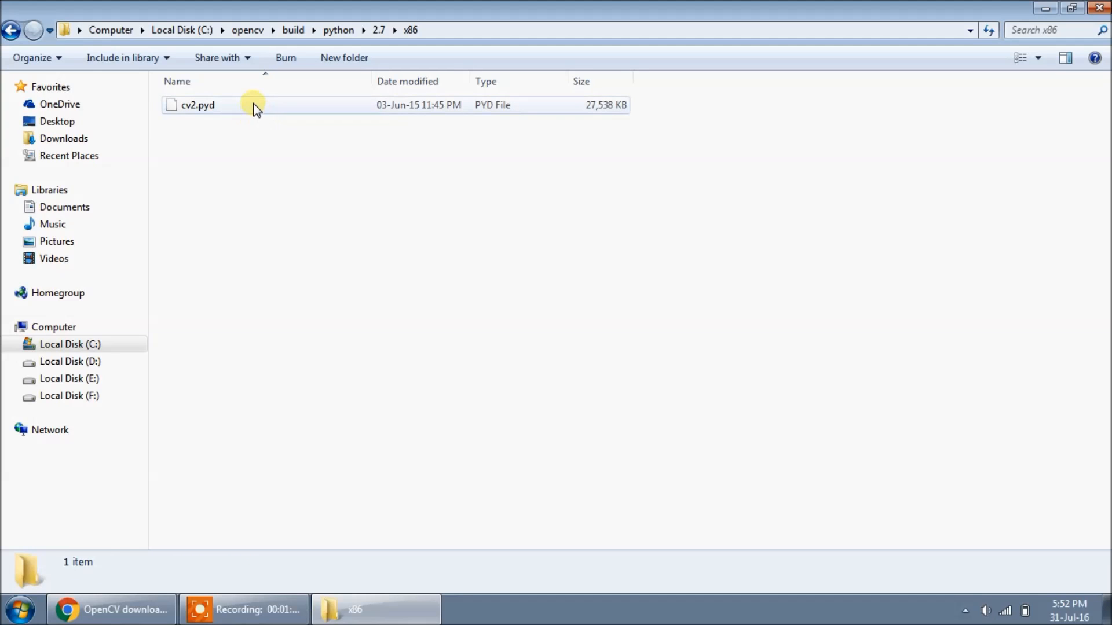
click(196, 104)
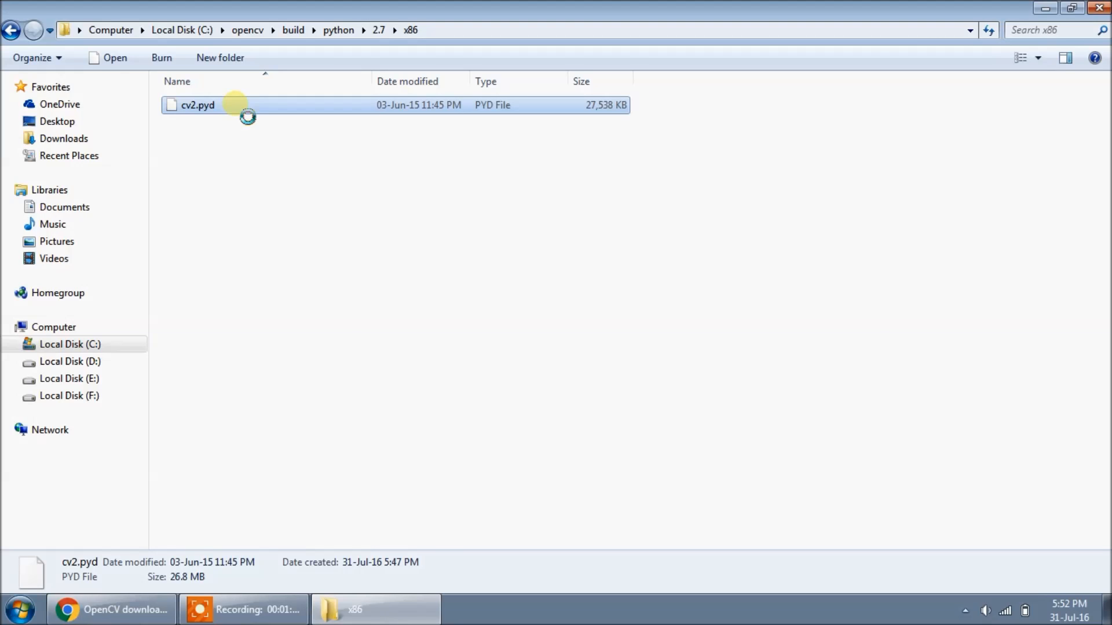
right_click(196, 105)
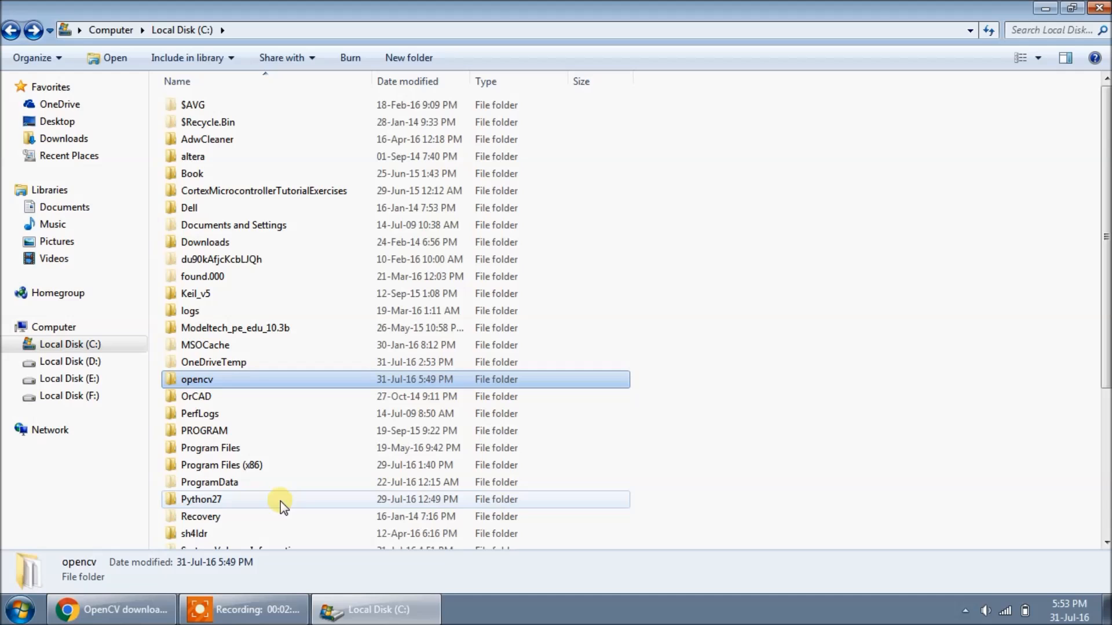
Paste cv2.pyd into C:\Python27\Lib\site-packages
double_click(201, 499)
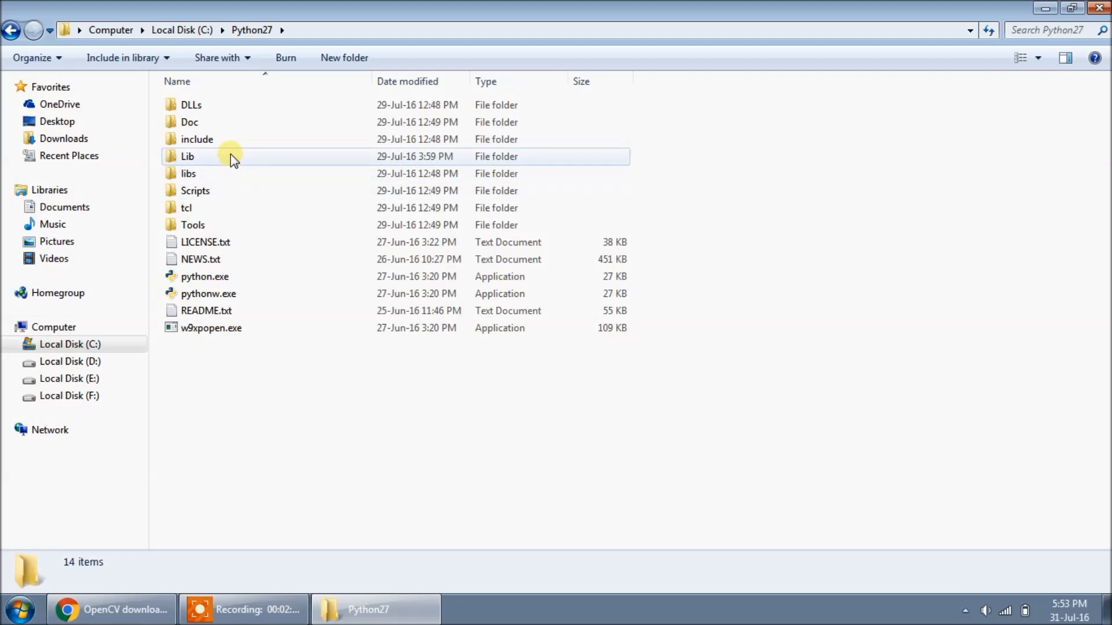
double_click(187, 156)
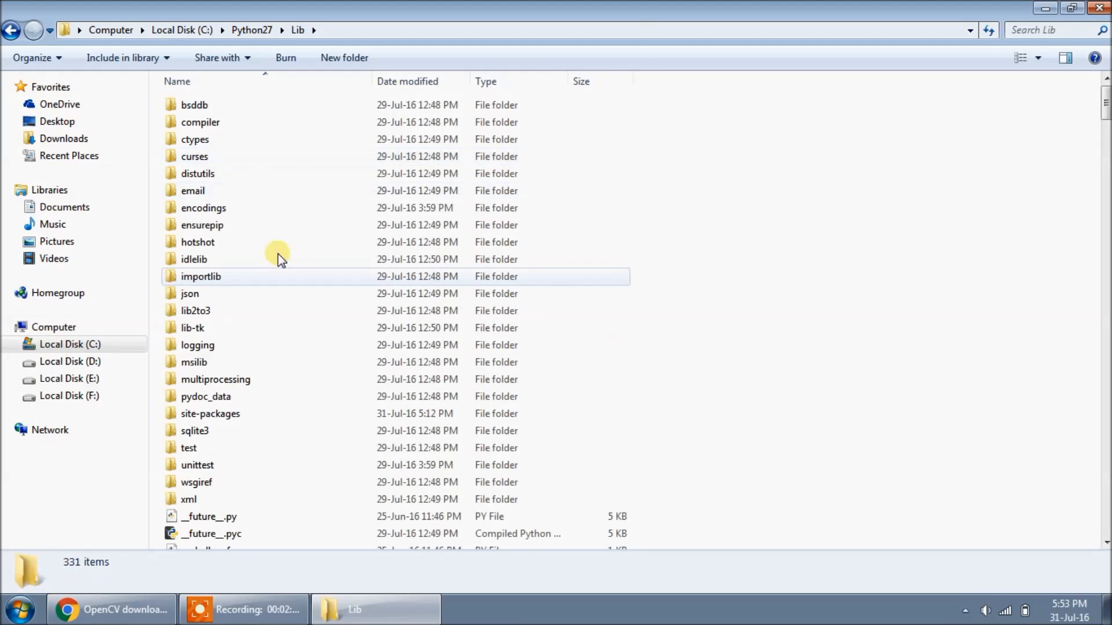
double_click(210, 414)
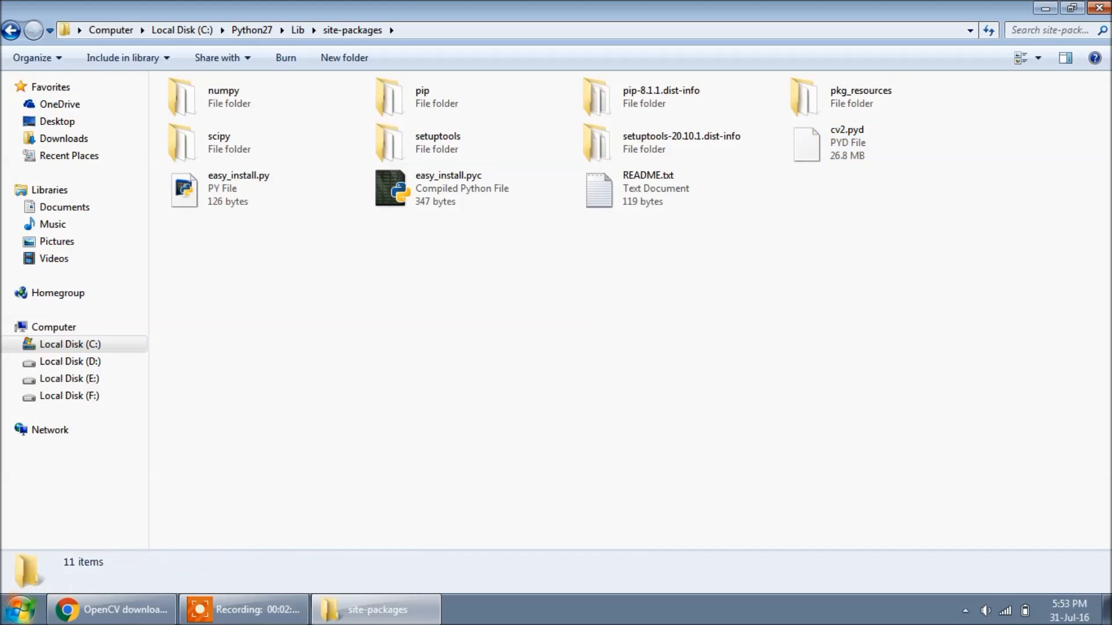
Launch IDLE from the Start menu and run 'import cv2' without errors
click(20, 609)
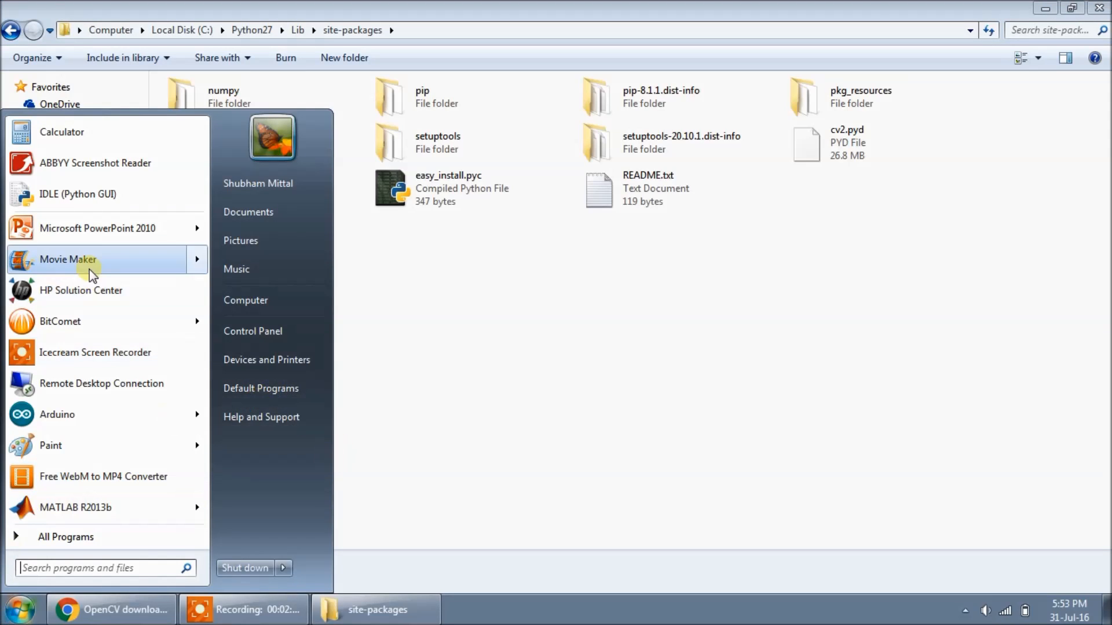
mouse_move(88, 206)
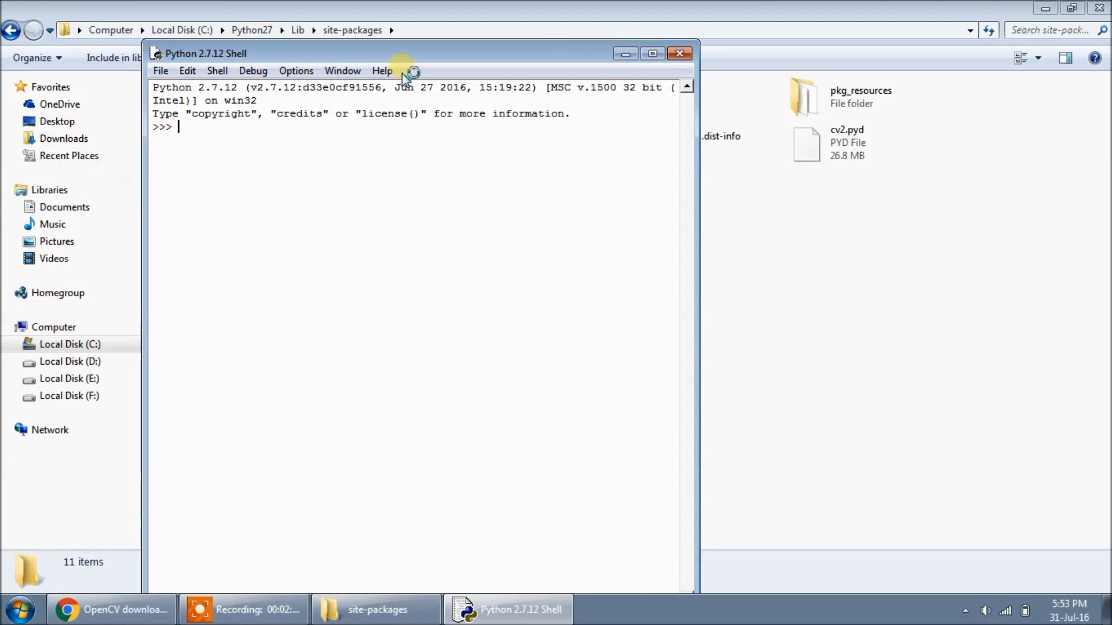
mouse_move(358, 172)
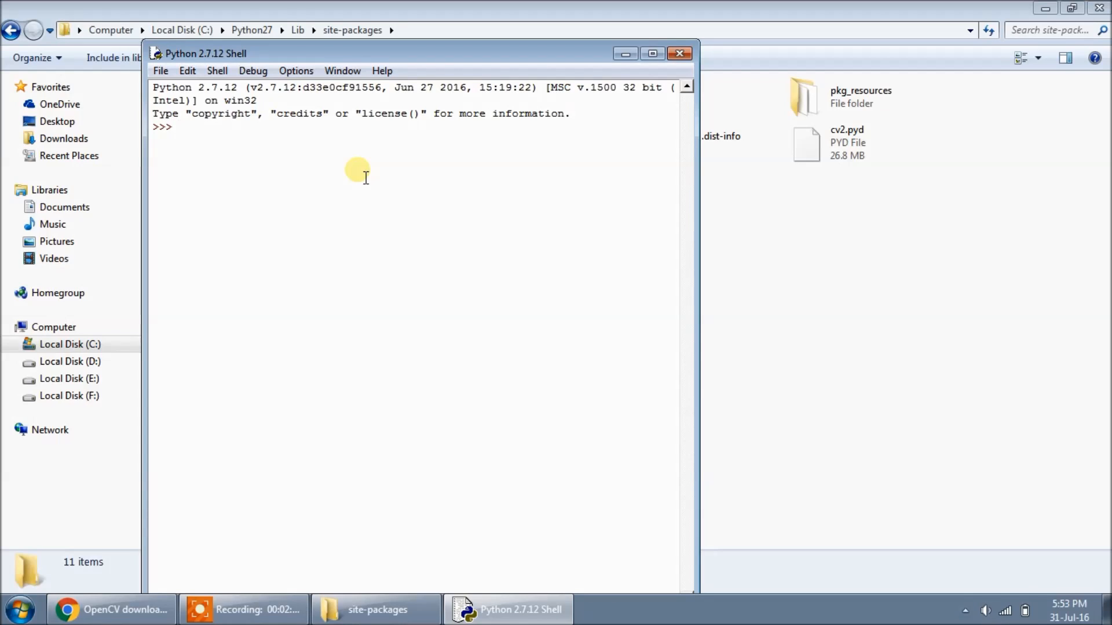
text(import)
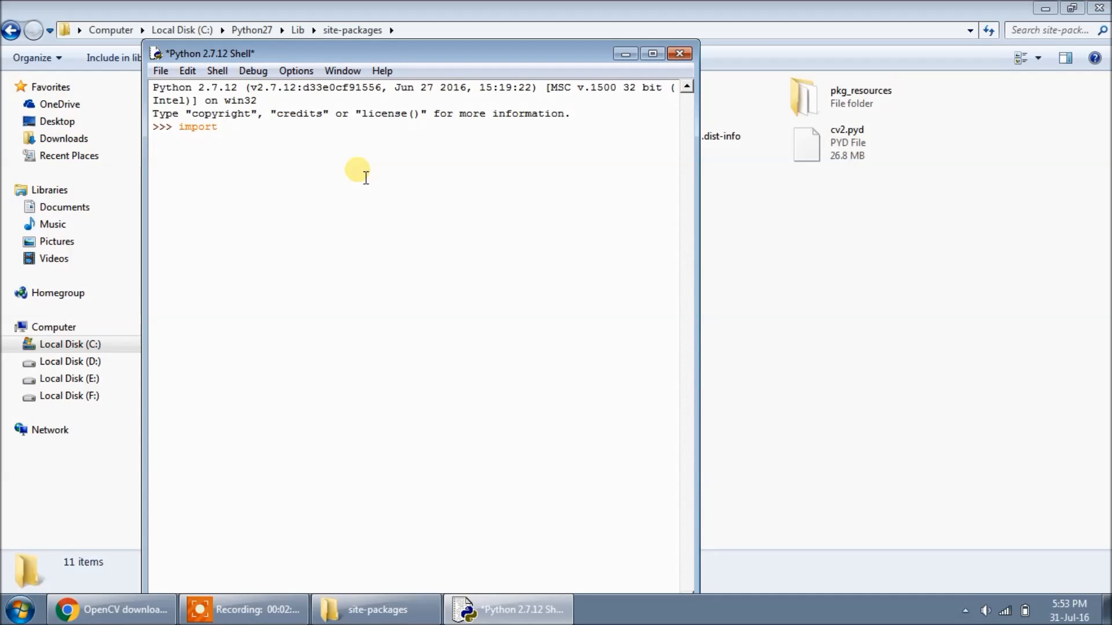
text(cv2)
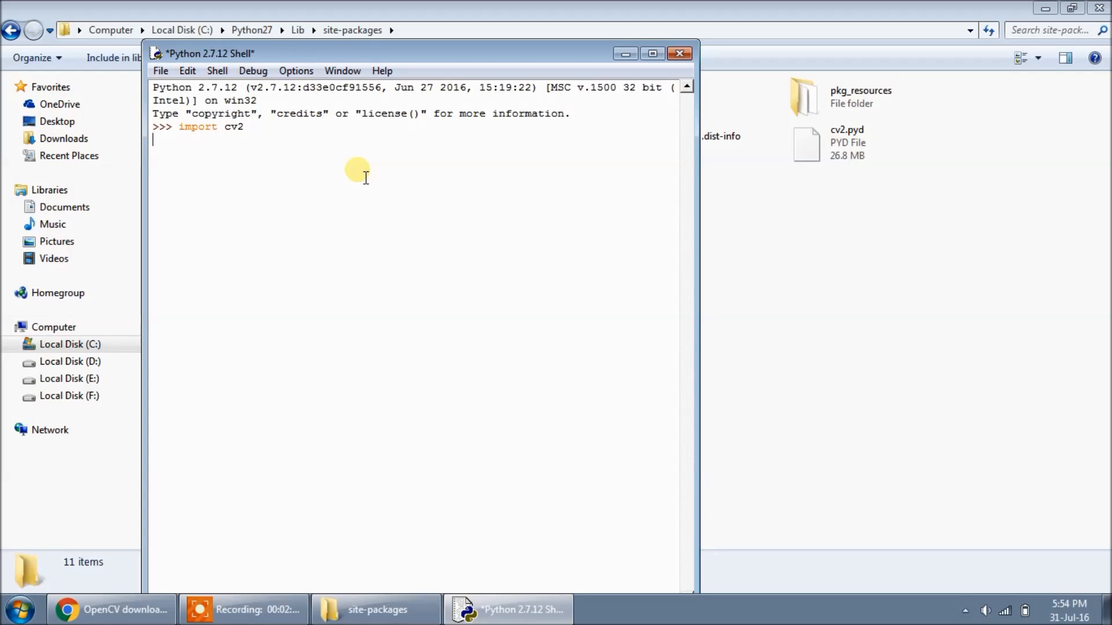
key(Return)
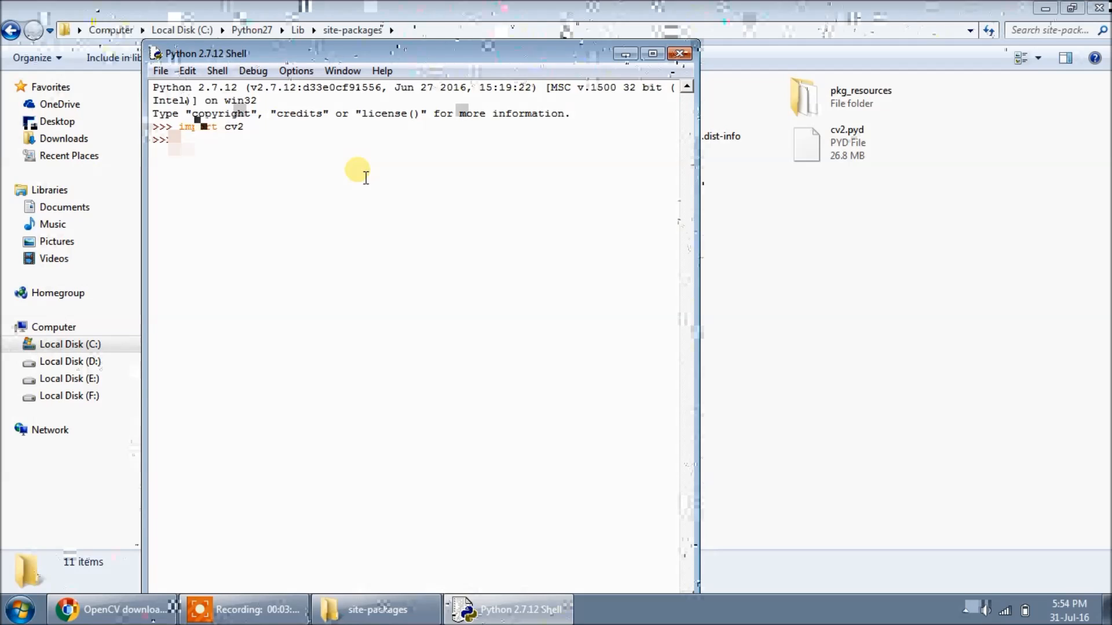
key(Return)
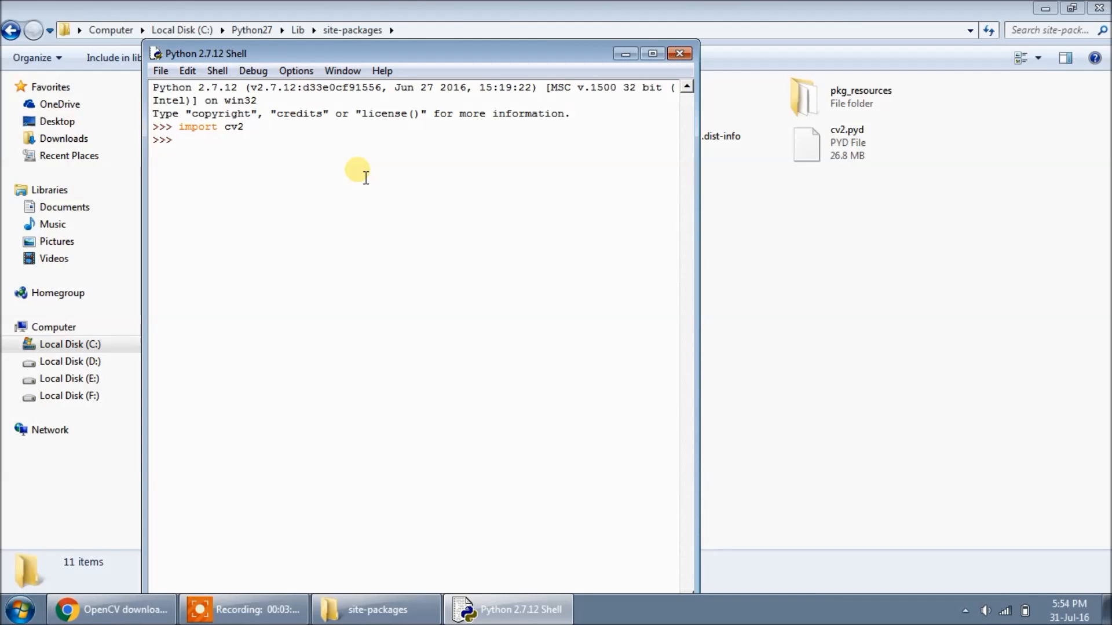